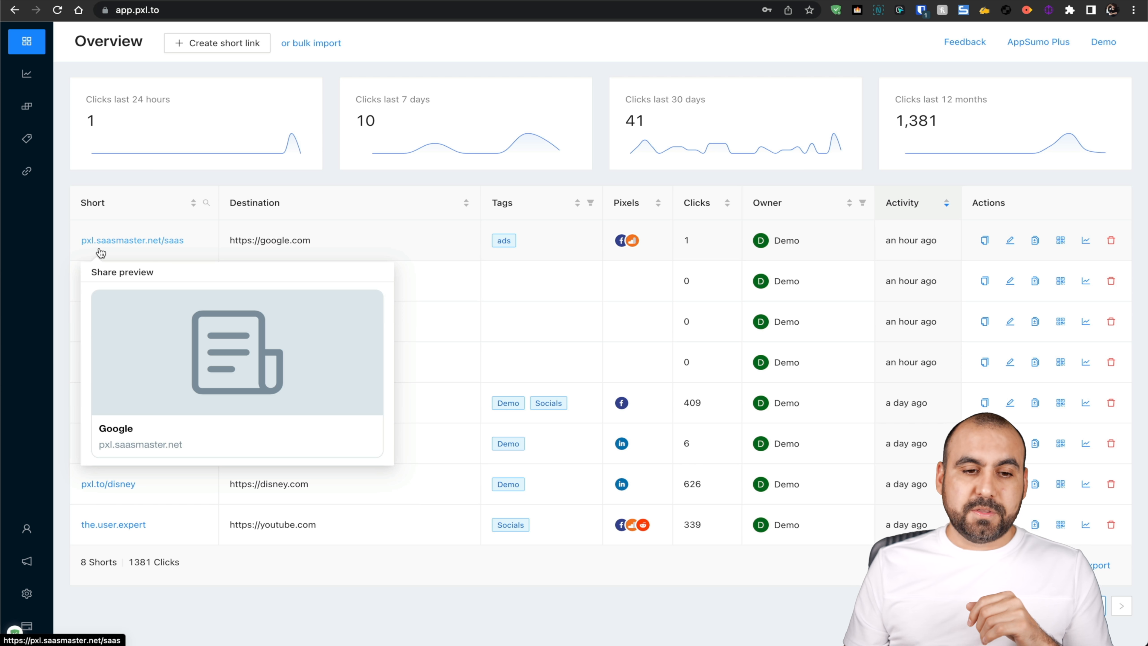
mouse_move(176, 251)
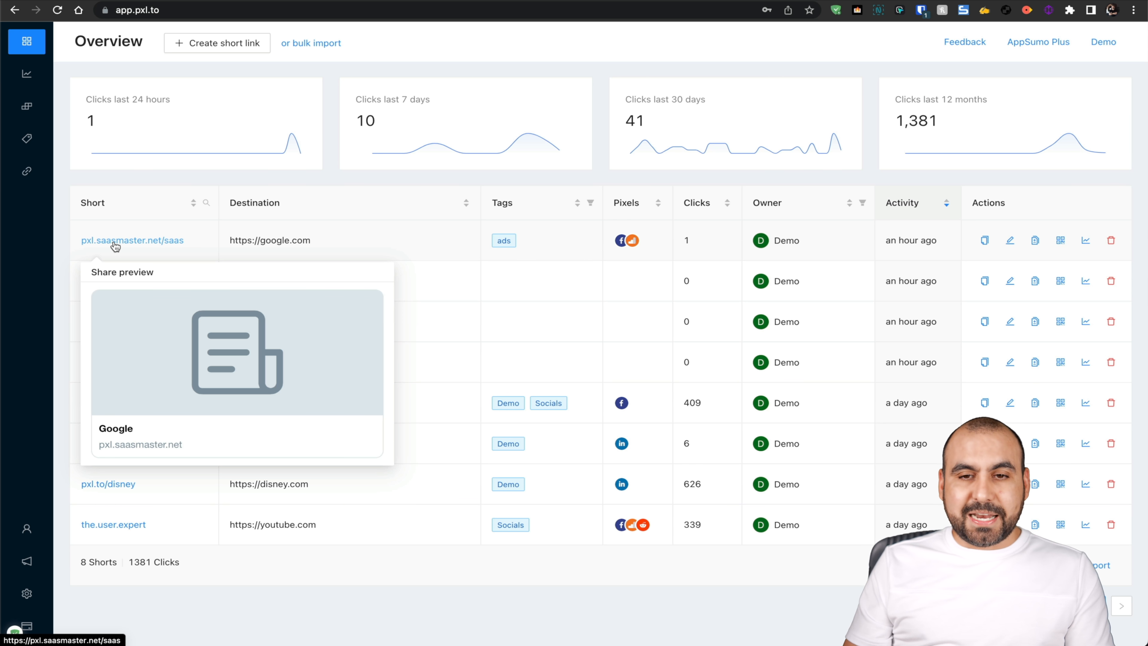
Step: Follow the pxl.saasmaster.net/saas short link so it redirects to the Google homepage
left_click(133, 241)
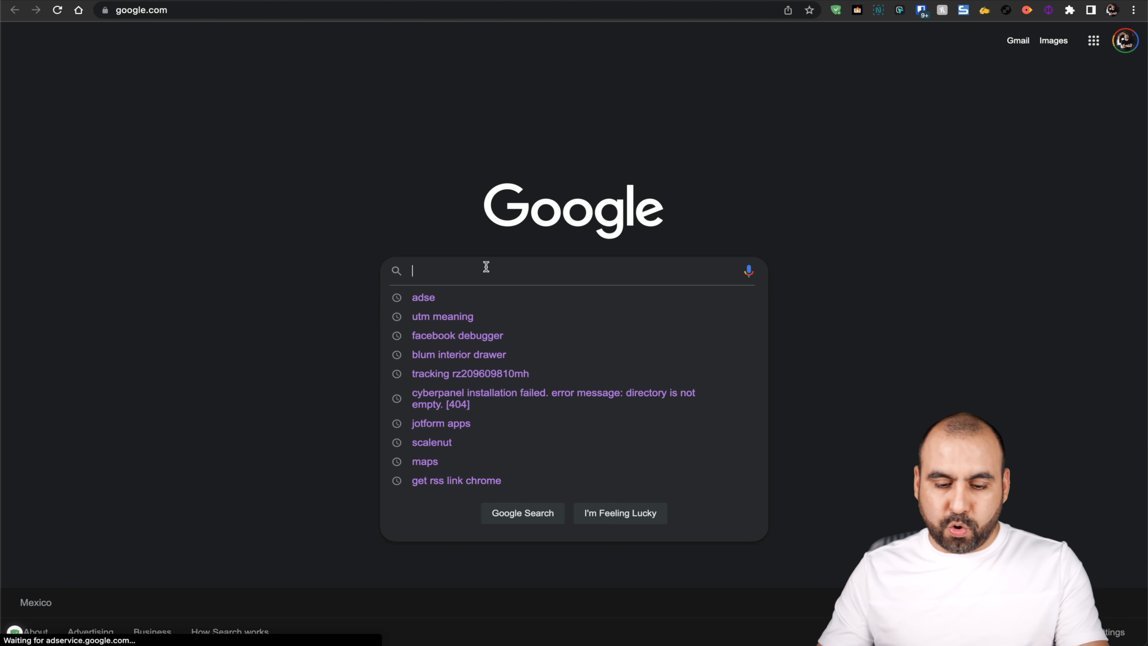
Step: Search Google for 'dogs' and go to the National Geographic dog facts result
type("dogs")
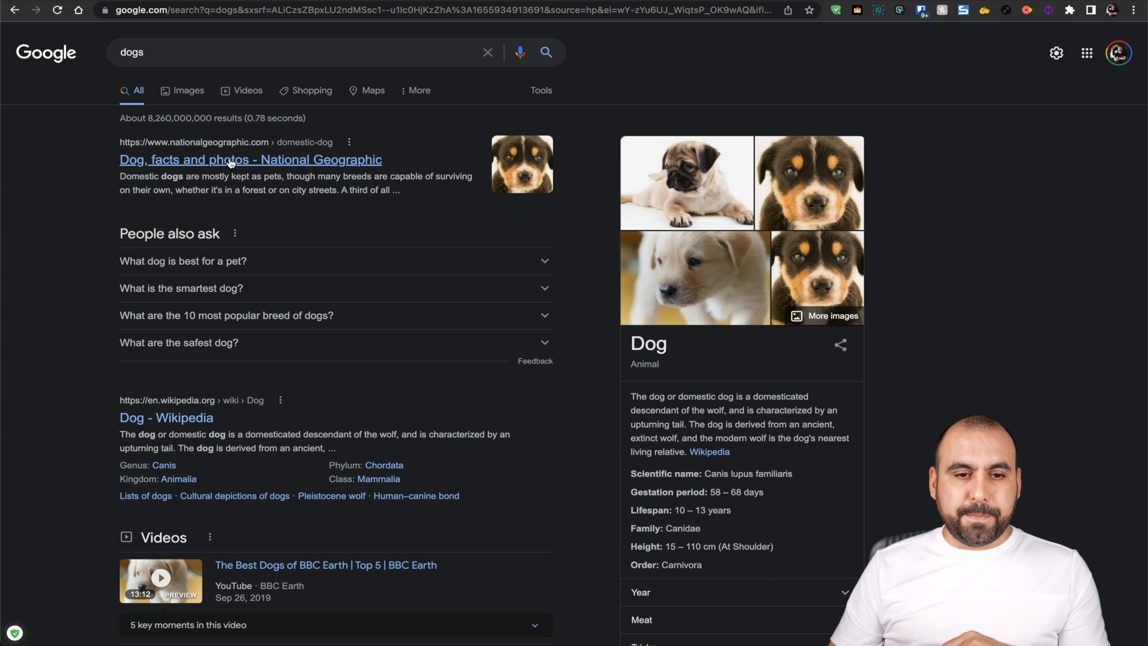
left_click(251, 160)
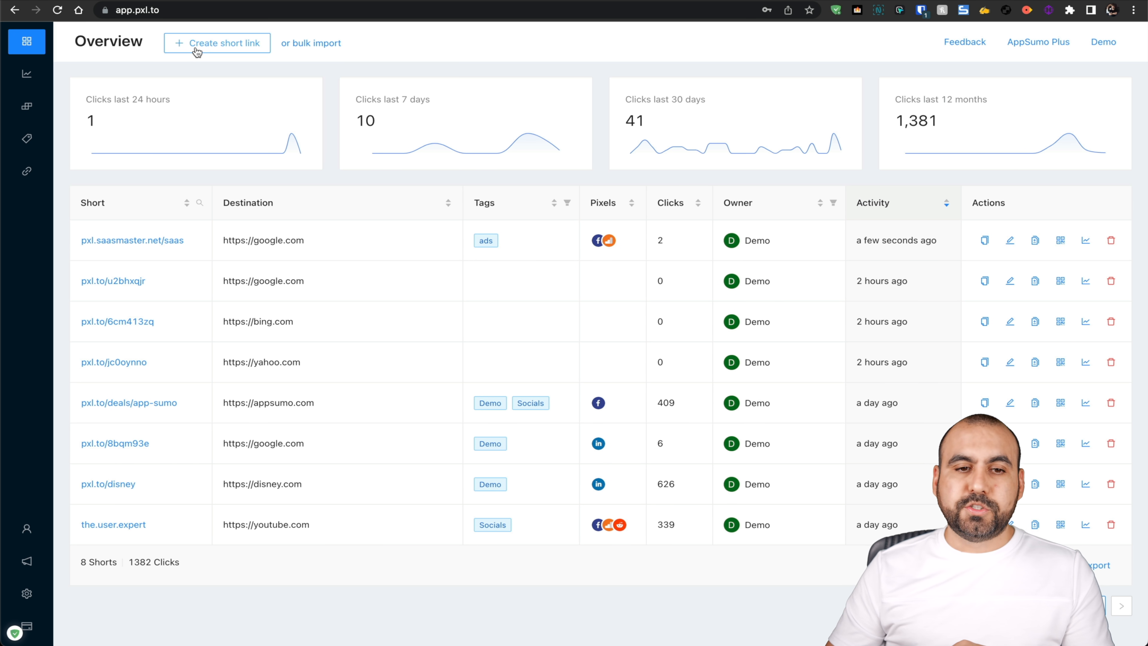
Step: Start a new short link on pxl.saasmaster.net pointing to the National Geographic domestic-dog page
left_click(216, 42)
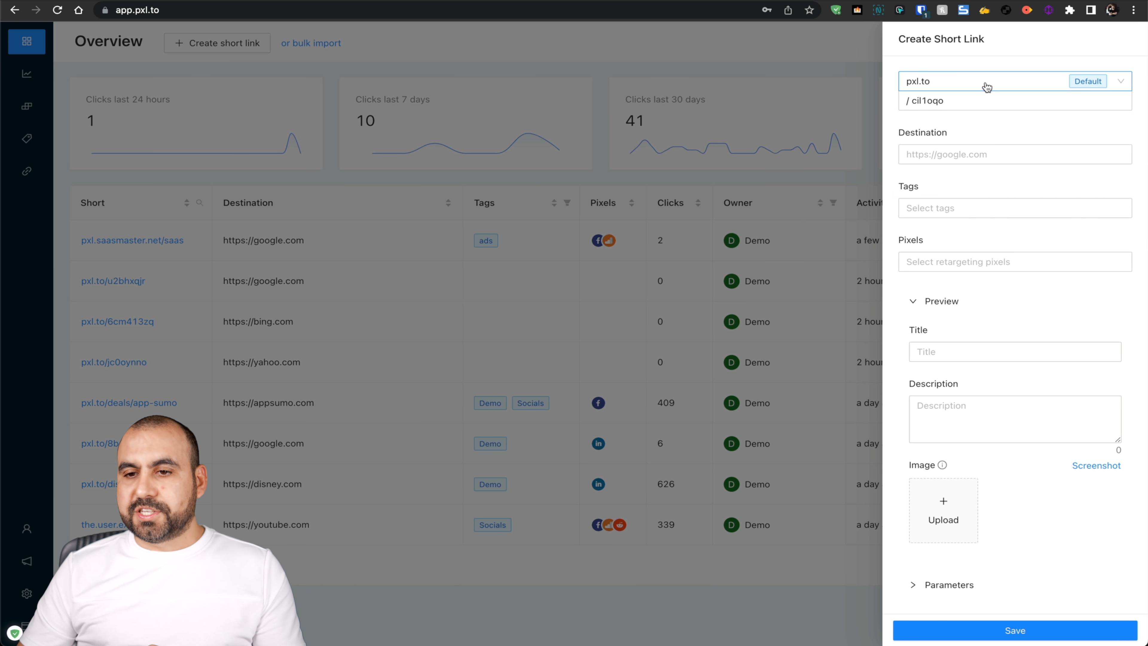
left_click(1014, 81)
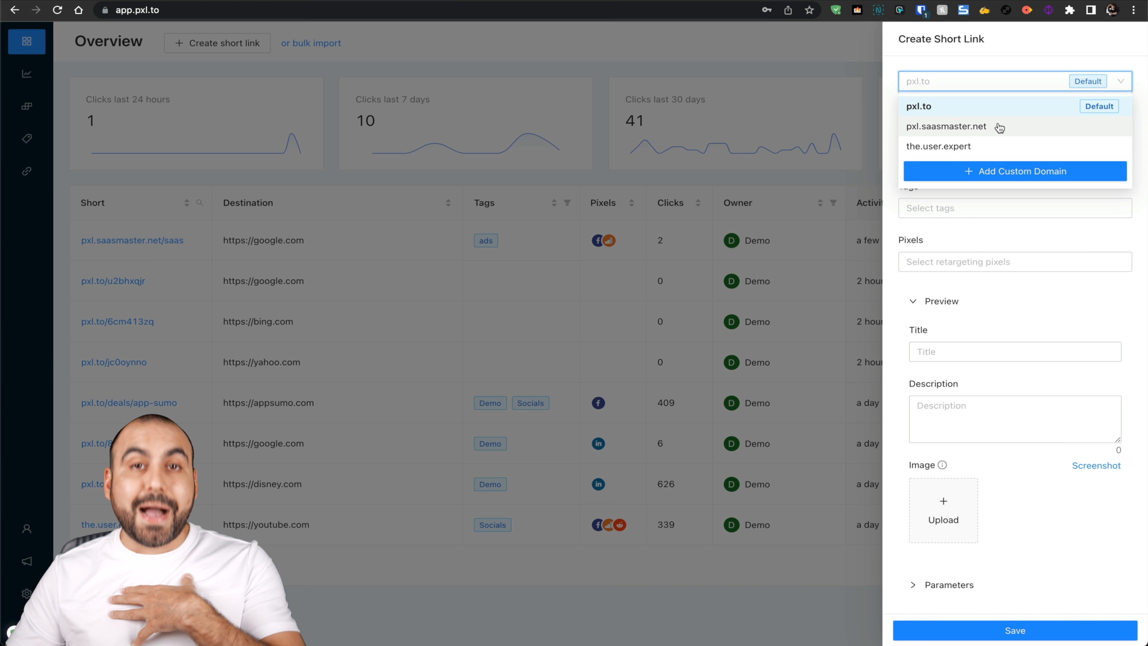
left_click(945, 126)
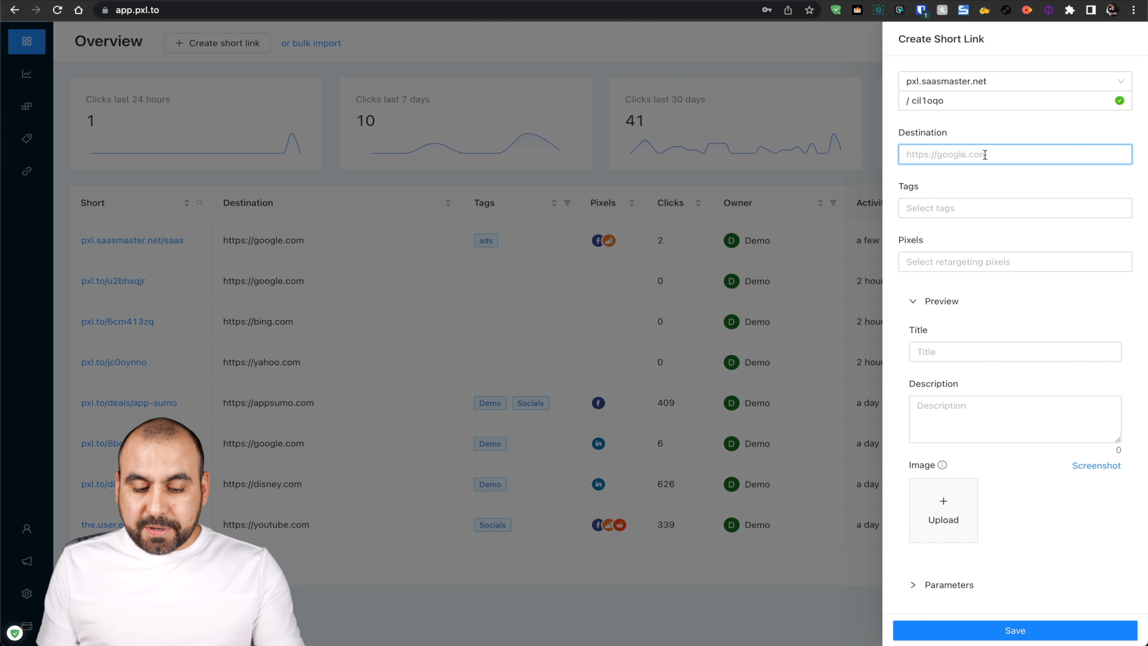
type("https://www.nationalgeographic.com/animals/mammals/facts/domestic-dog")
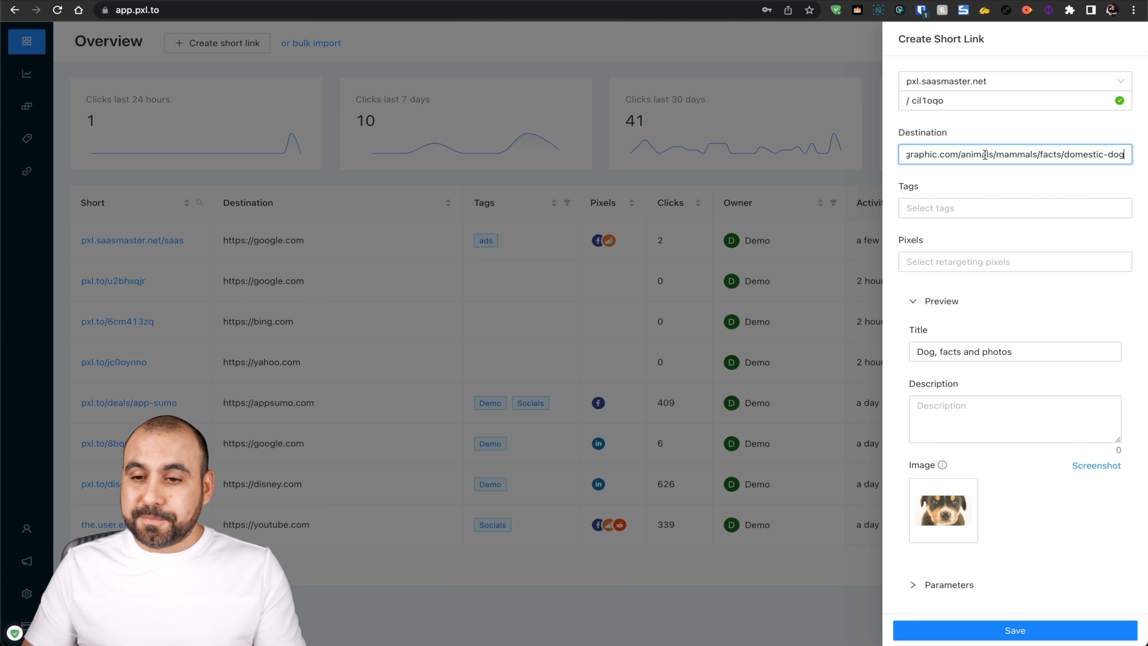
Step: Tag the link Demo, add the Analytics, LinkedIn and My Pixel pixels, and set the slug to 'dogs'
left_click(1013, 208)
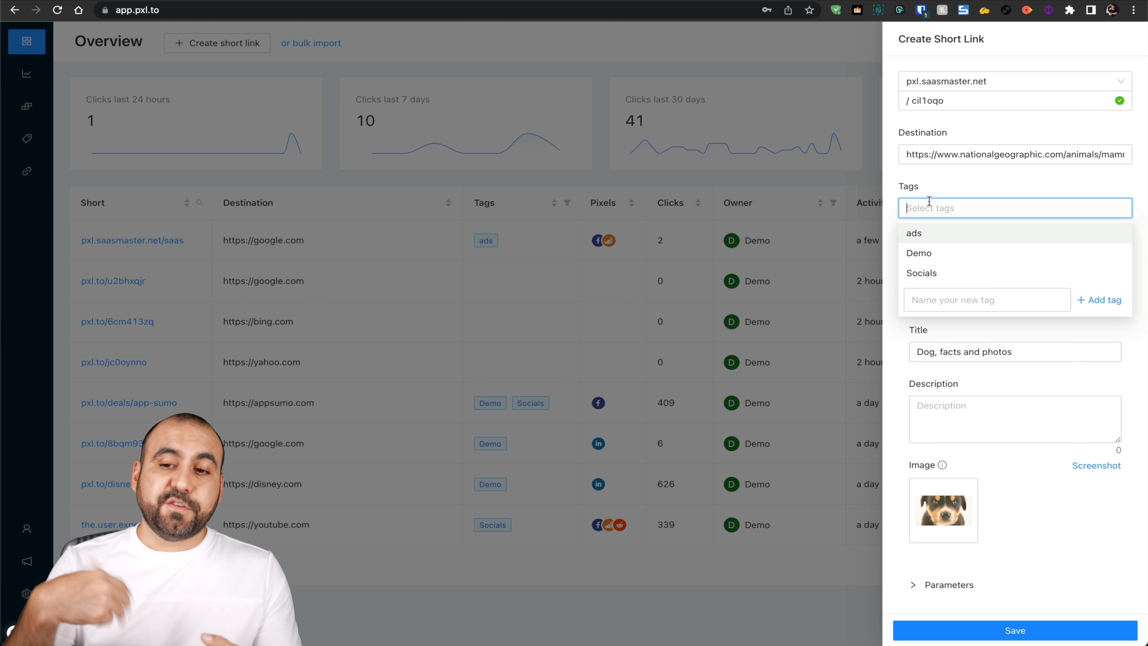
left_click(919, 252)
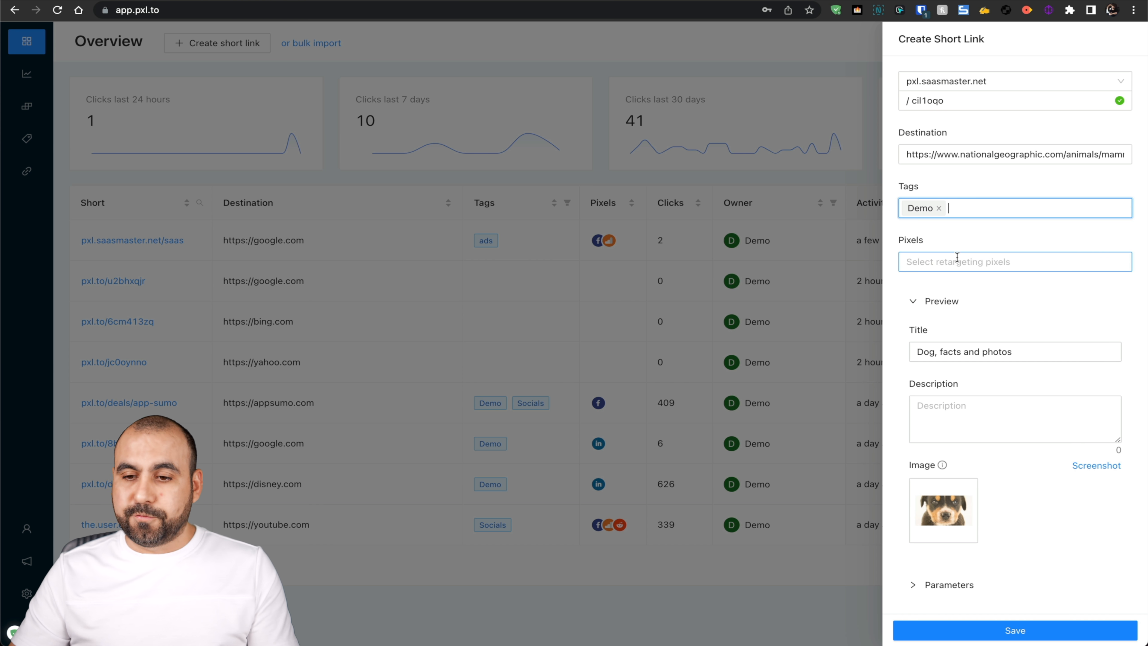
left_click(1014, 261)
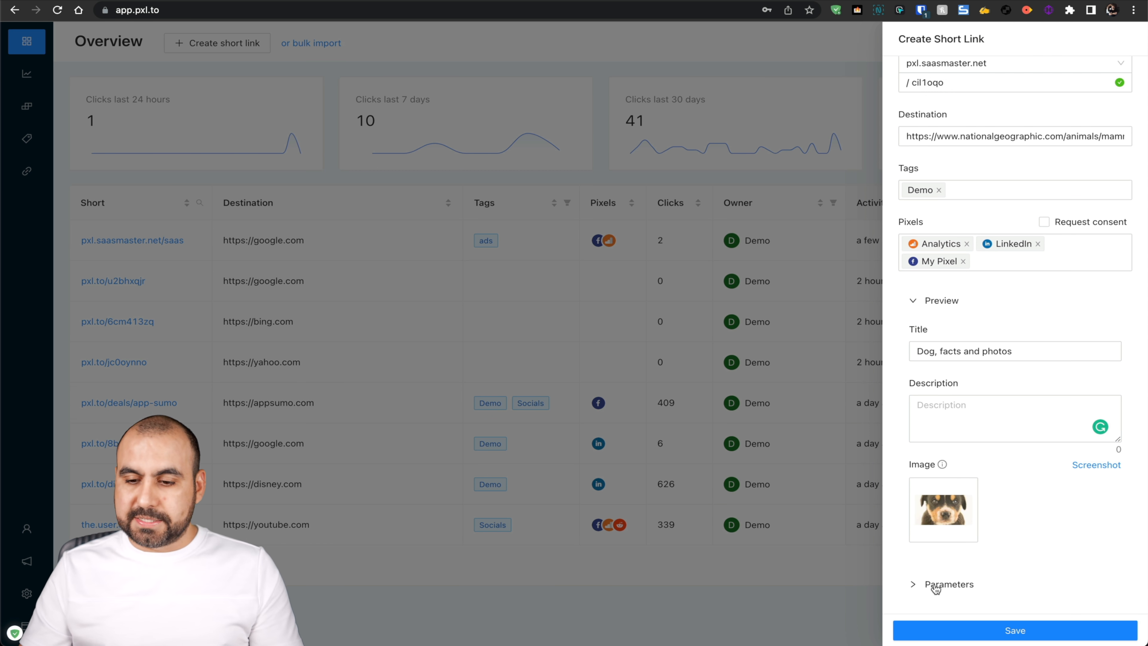
left_click(949, 583)
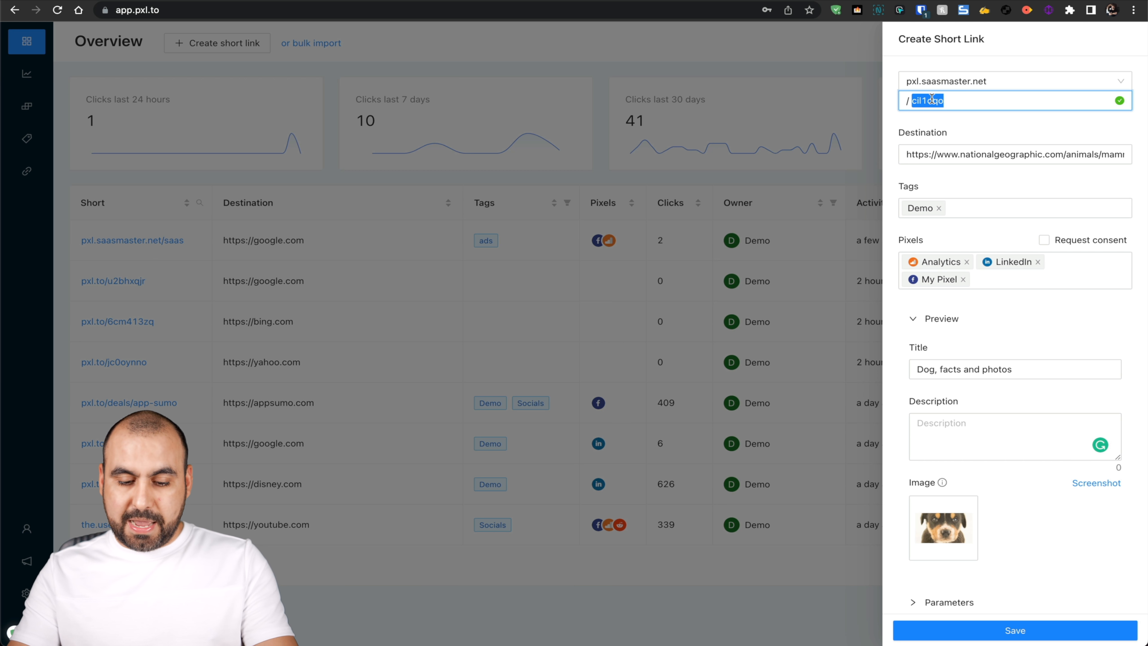
type("dogs")
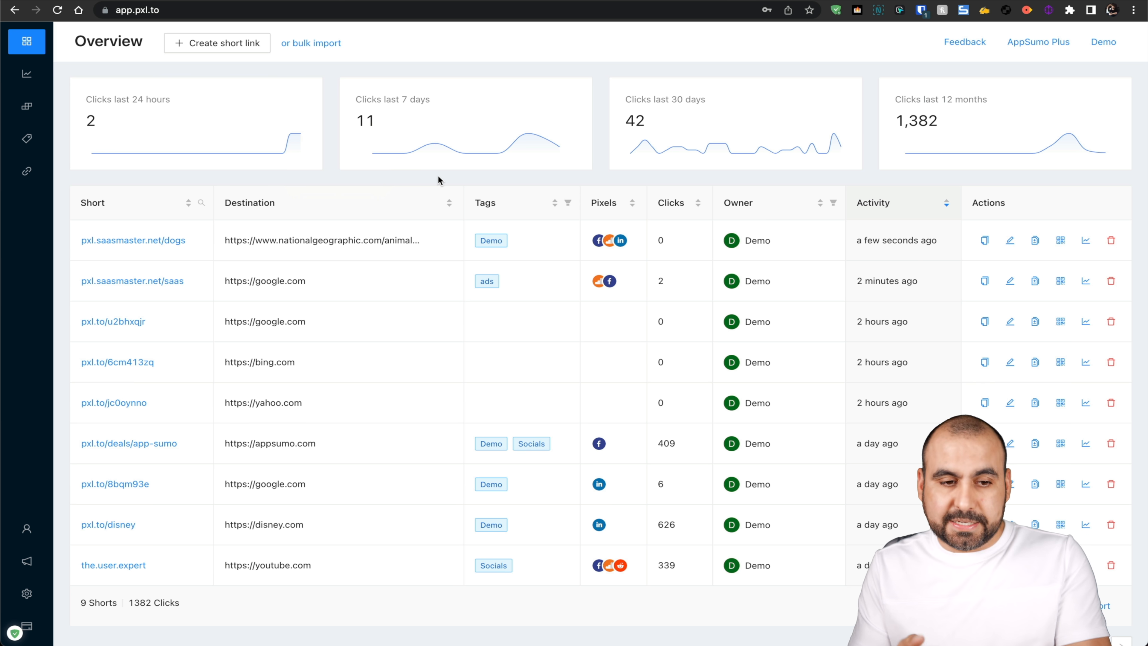
mouse_move(26, 171)
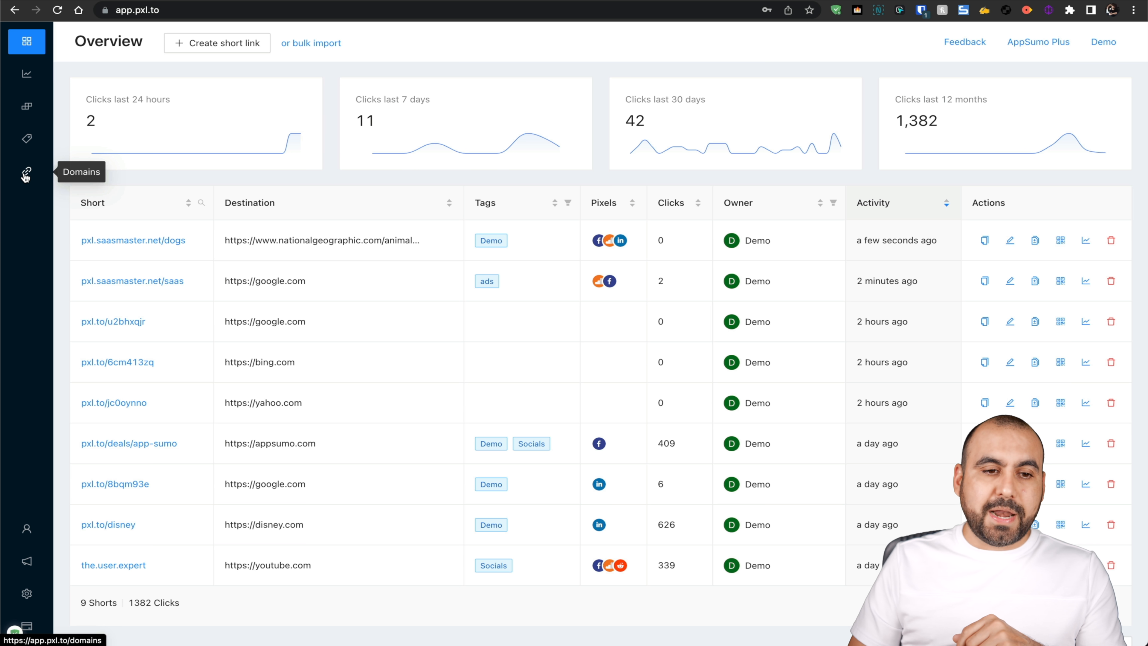
Step: View the Domains list and highlight the cname.pxl.to value in the linking instructions
left_click(26, 172)
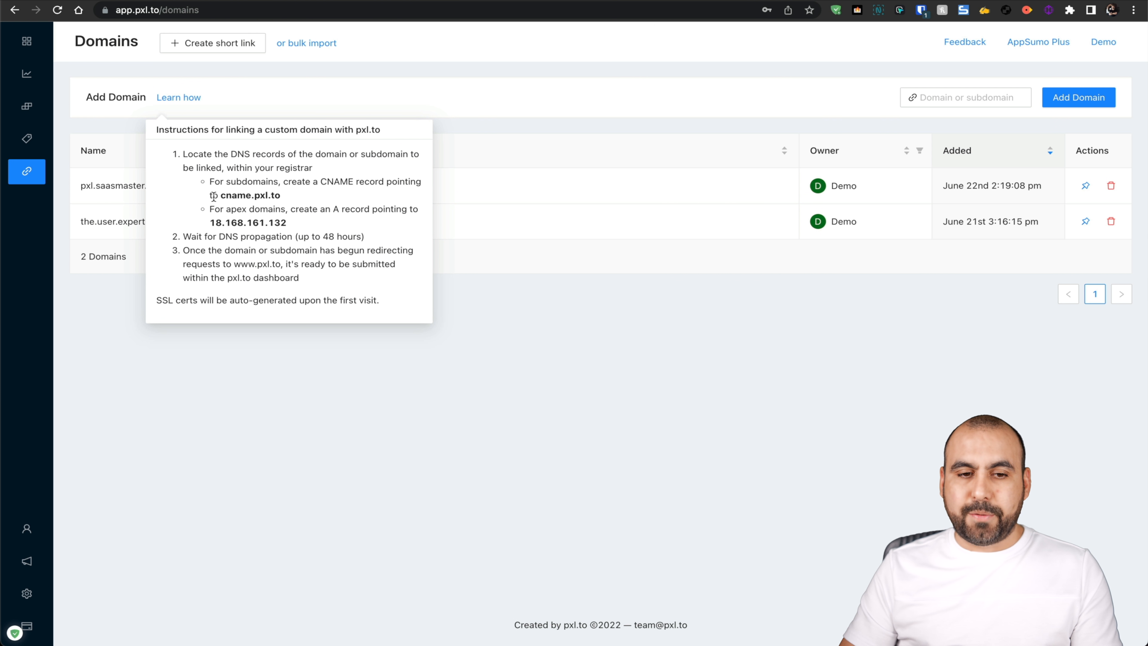
mouse_move(219, 196)
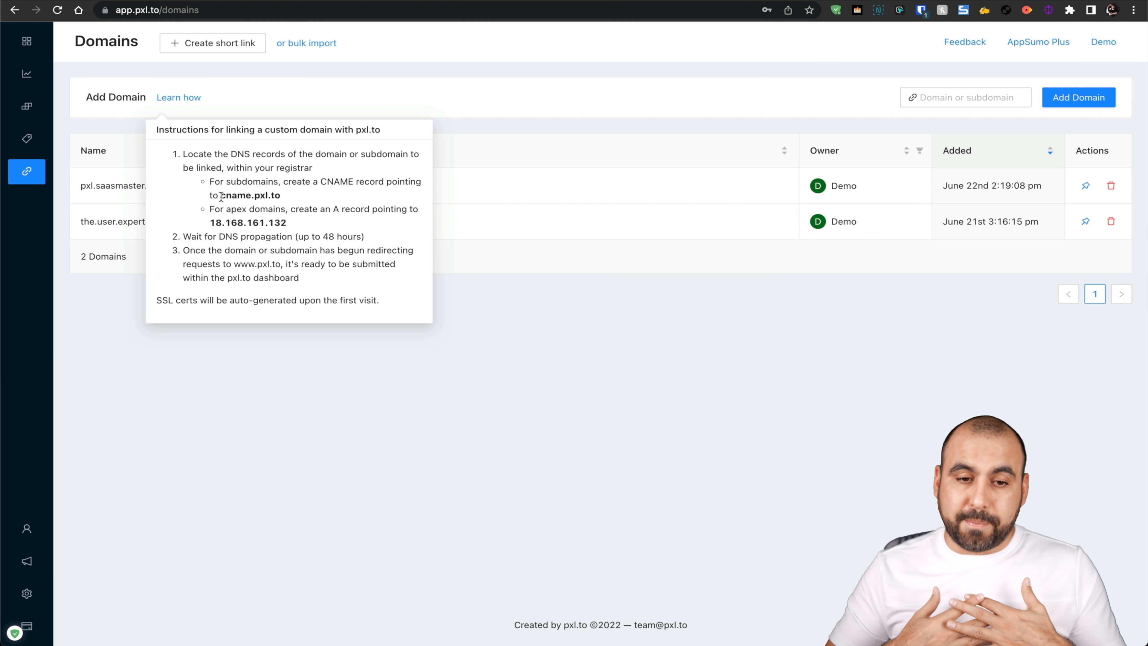
double_click(248, 195)
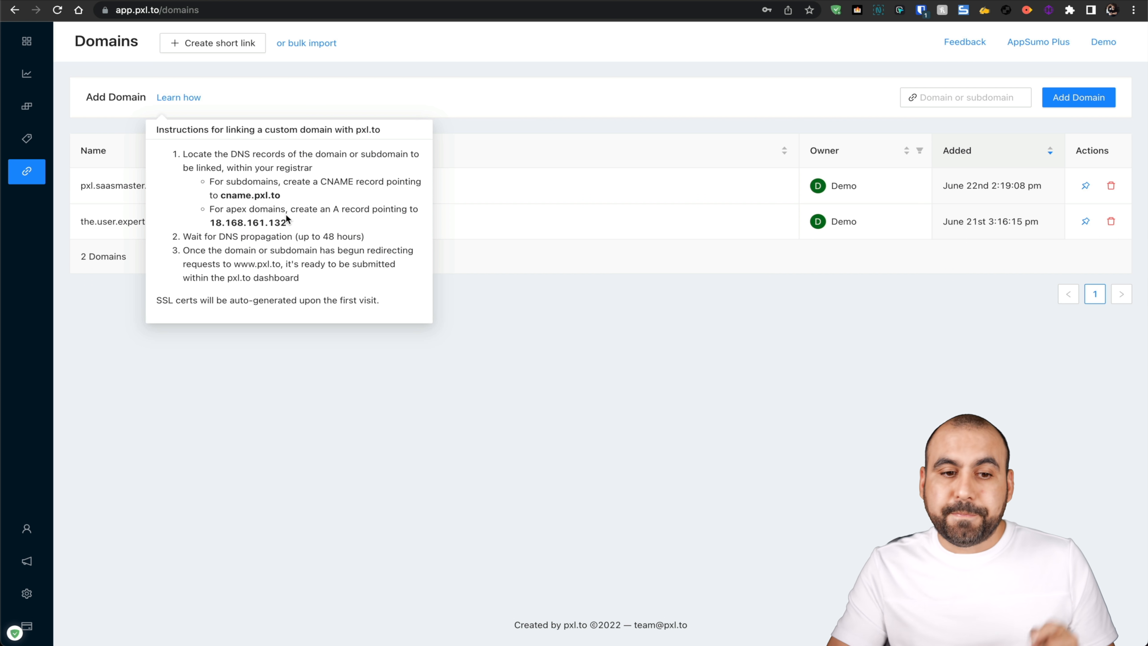
mouse_move(209, 222)
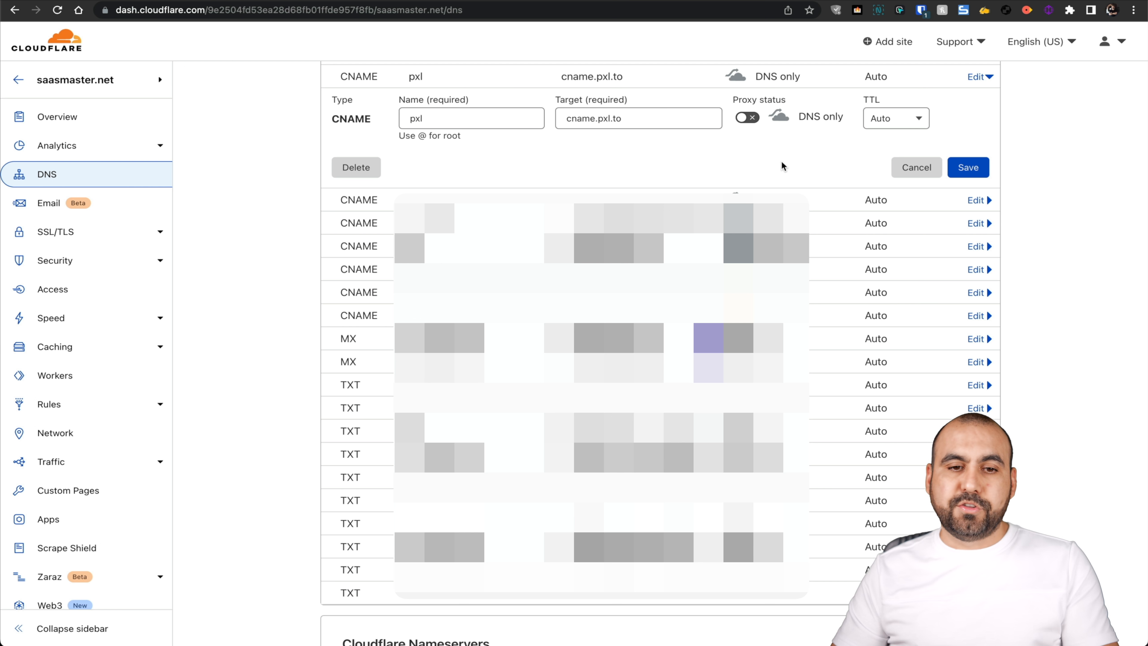
Step: Highlight the Cloudflare CNAME record named pxl pointing to cname.pxl.to
double_click(351, 118)
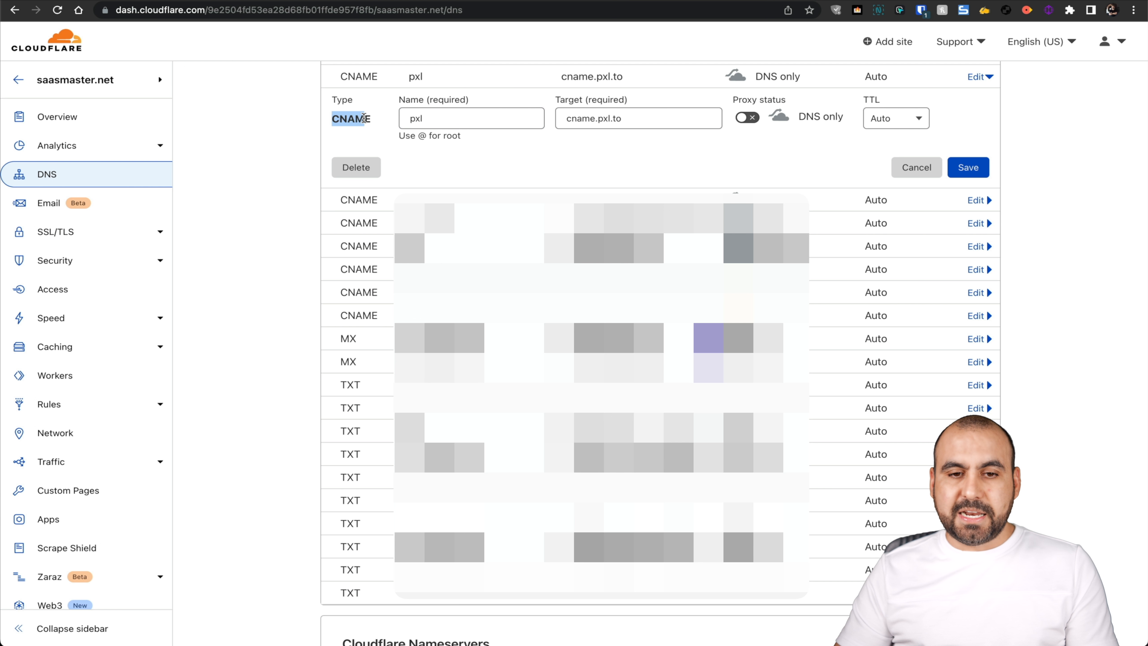
left_click(470, 117)
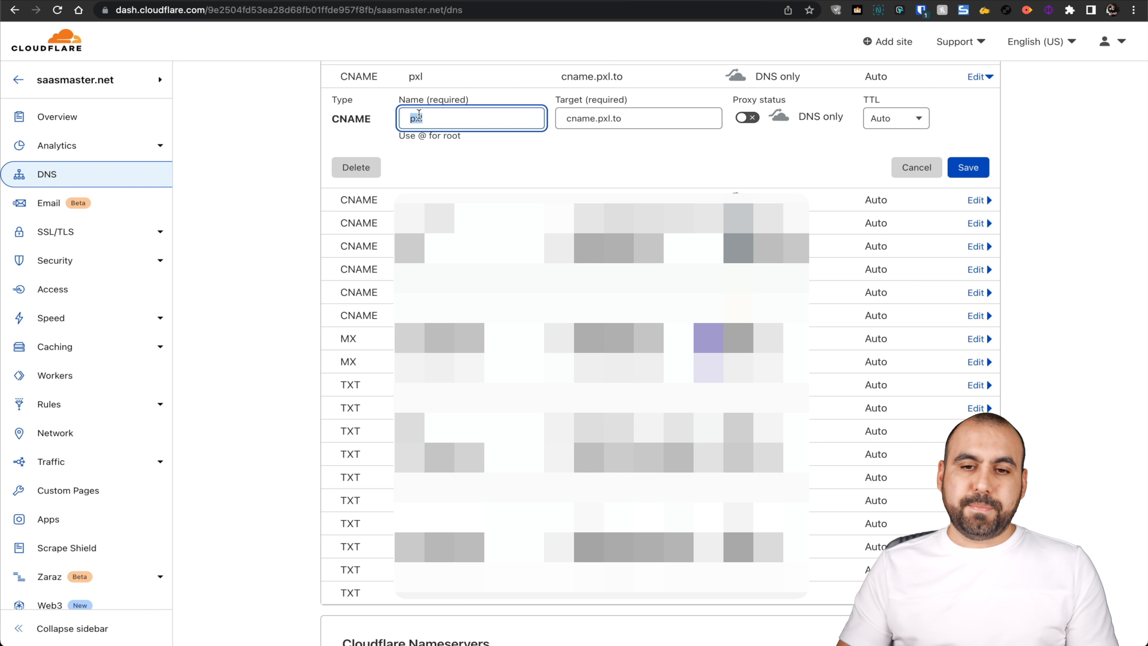
left_click(637, 117)
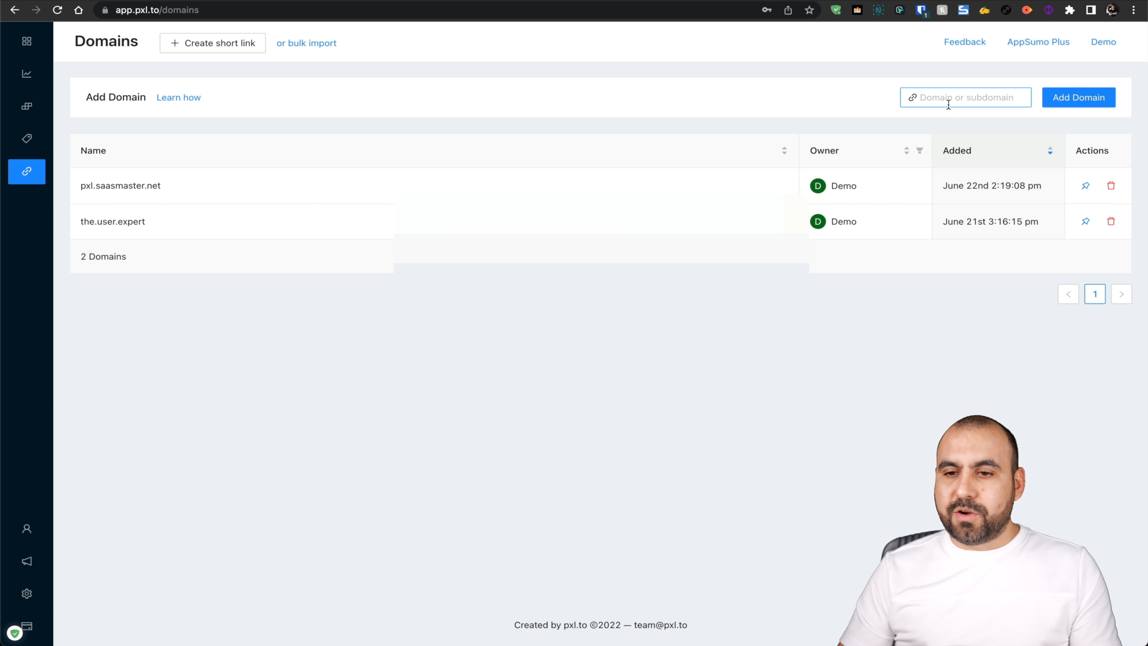
Step: Try adding pxl.saasmaster.net again, which is rejected with 'Please input a valid domain'
type("pxl.saasmaster.net")
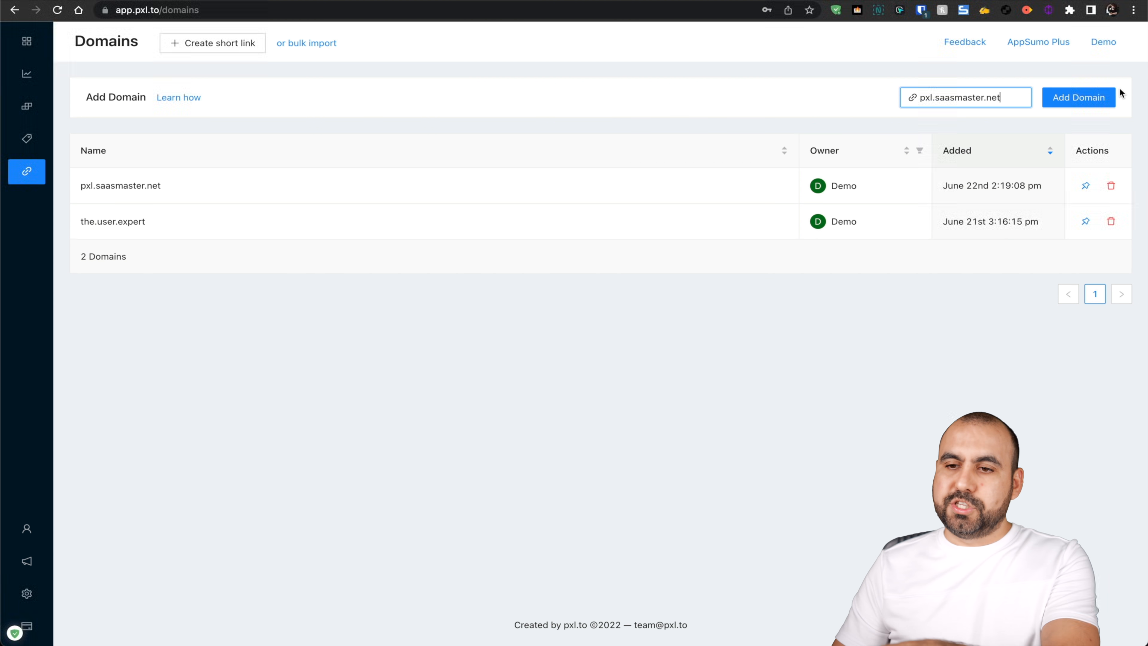
double_click(965, 97)
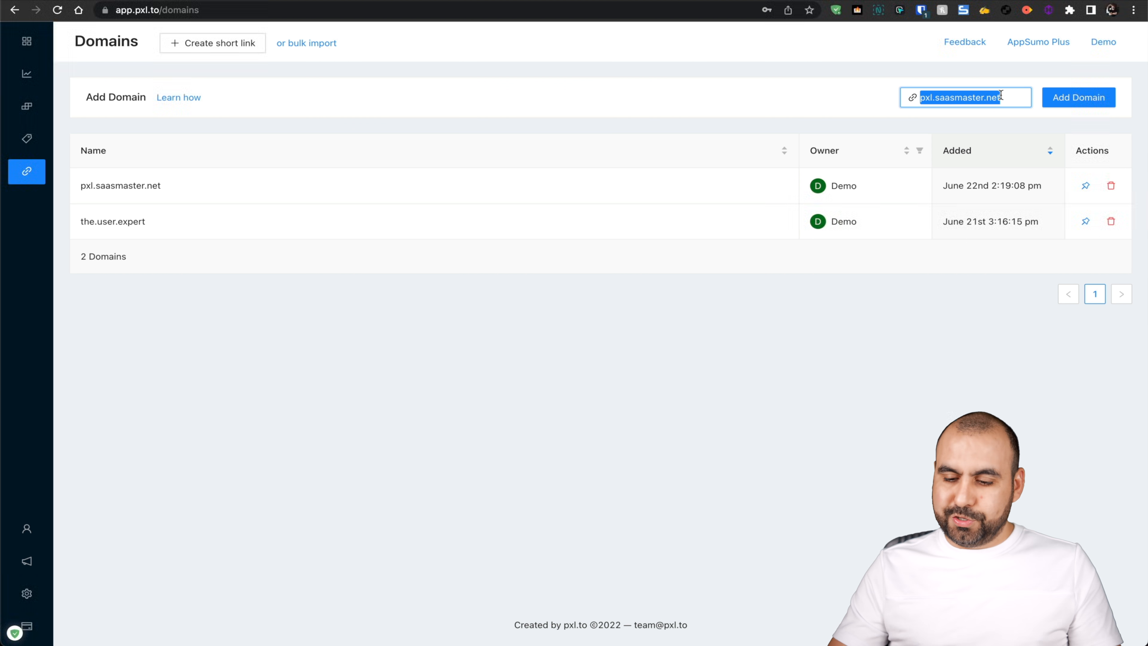
left_click(1077, 96)
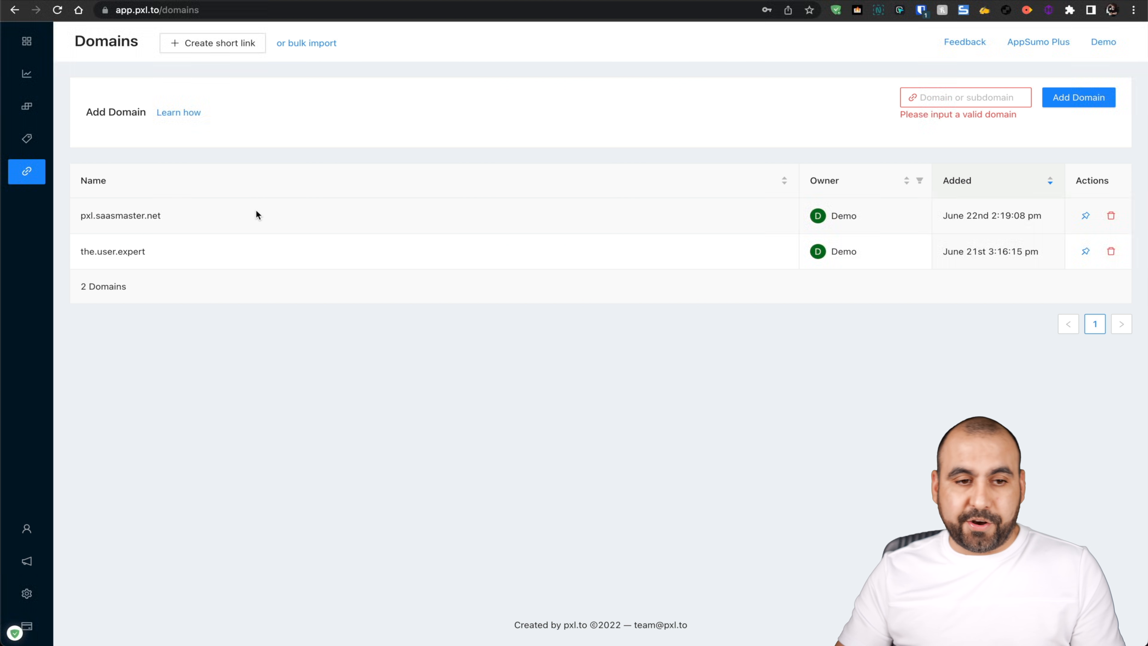
Step: Review the Tags page, then the Pixels table with its new-pixel identifier and name fields
left_click(26, 138)
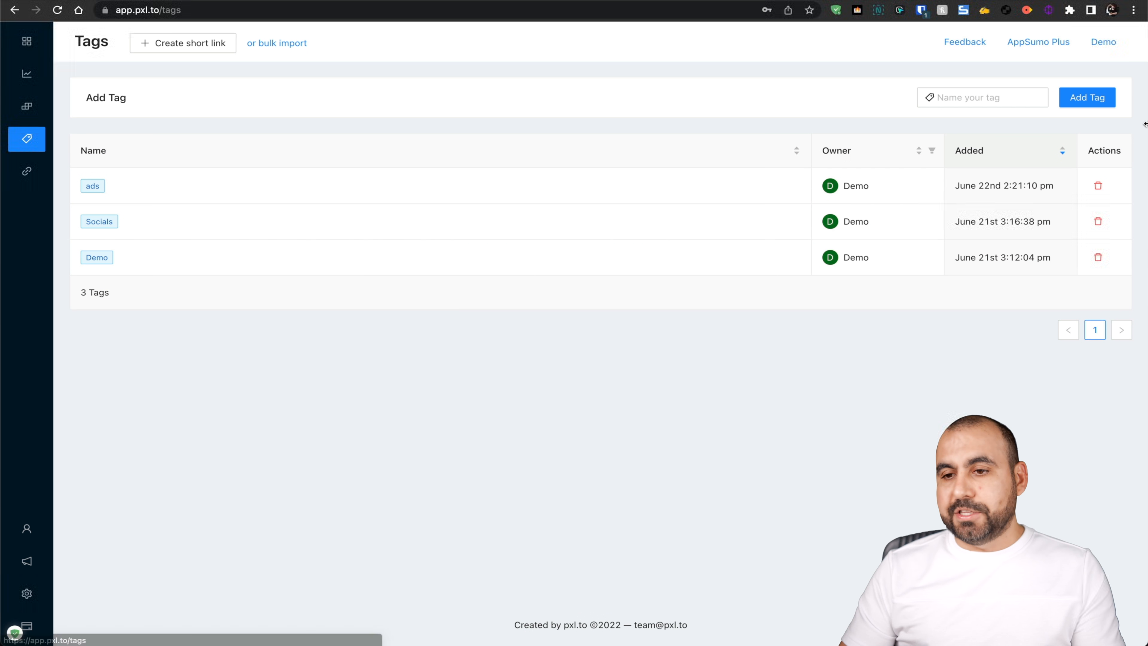
left_click(26, 107)
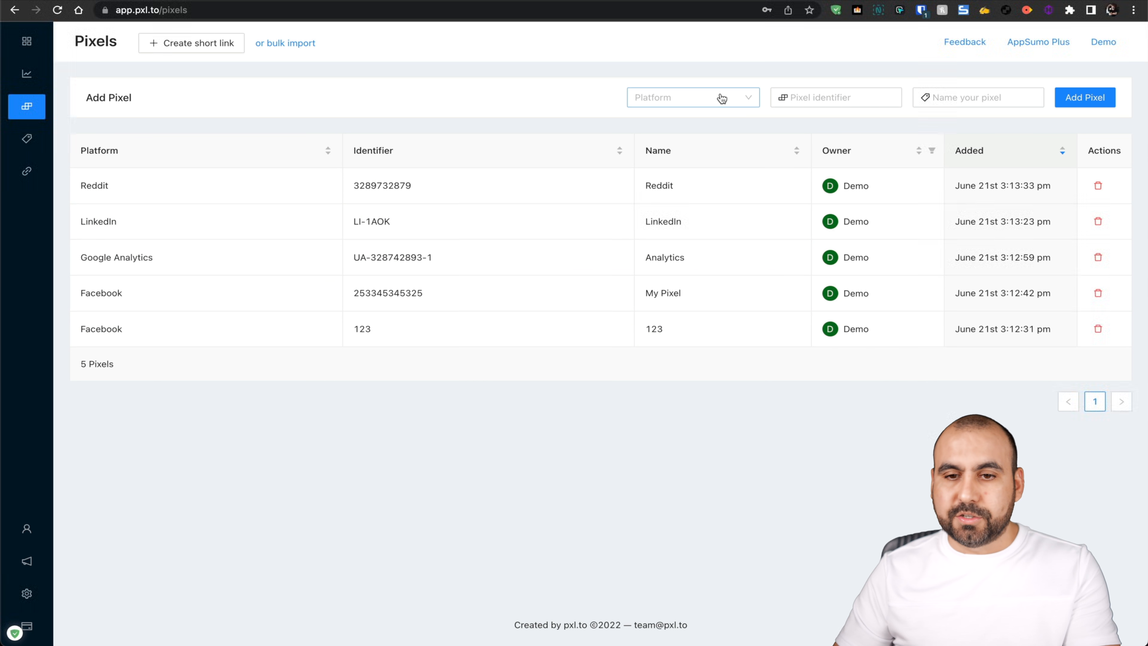
left_click(692, 97)
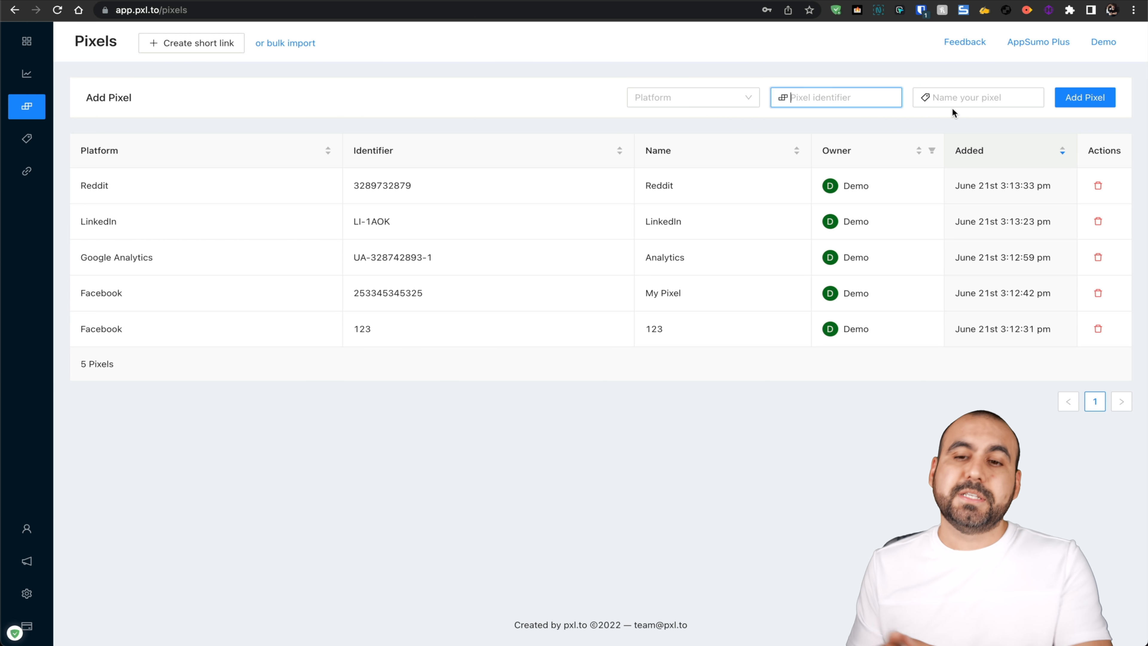
left_click(977, 96)
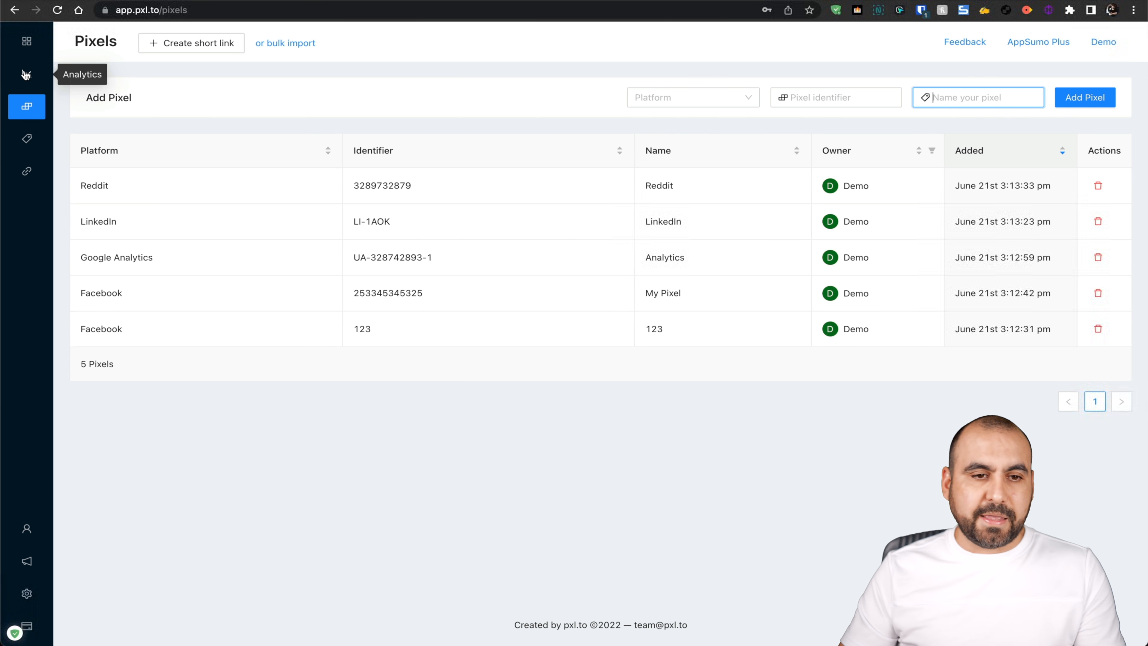
Step: Show Analytics for the last 30 days (54 clicks, 44 visitors) and scroll through links, sources, locations and devices
left_click(25, 74)
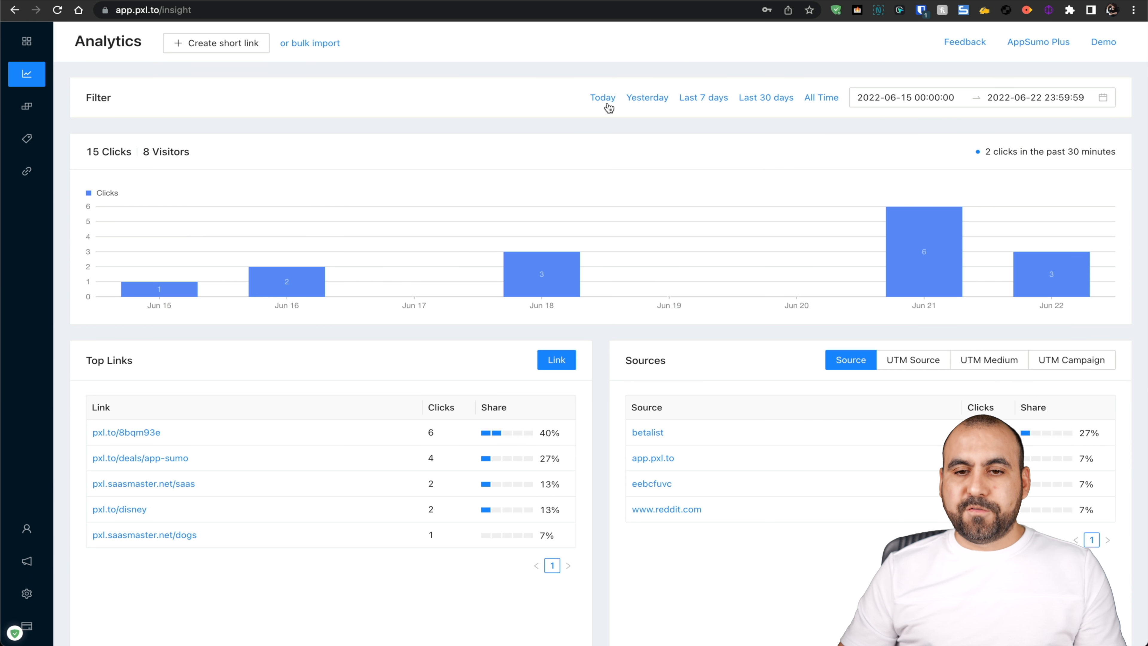
left_click(765, 97)
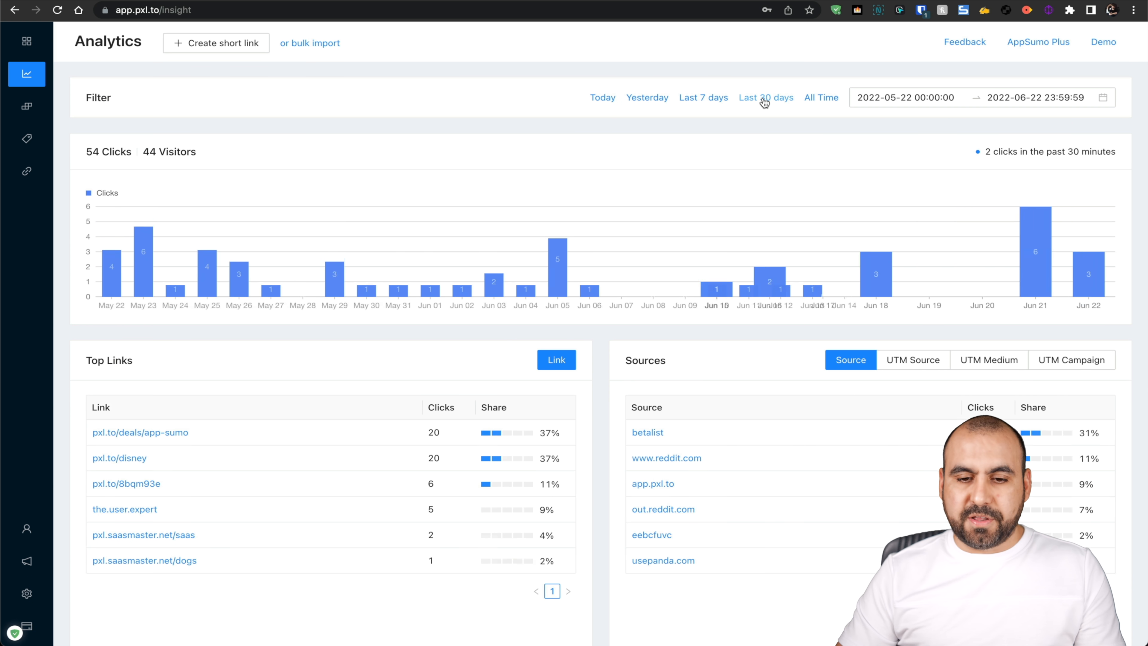
scroll("down", 3)
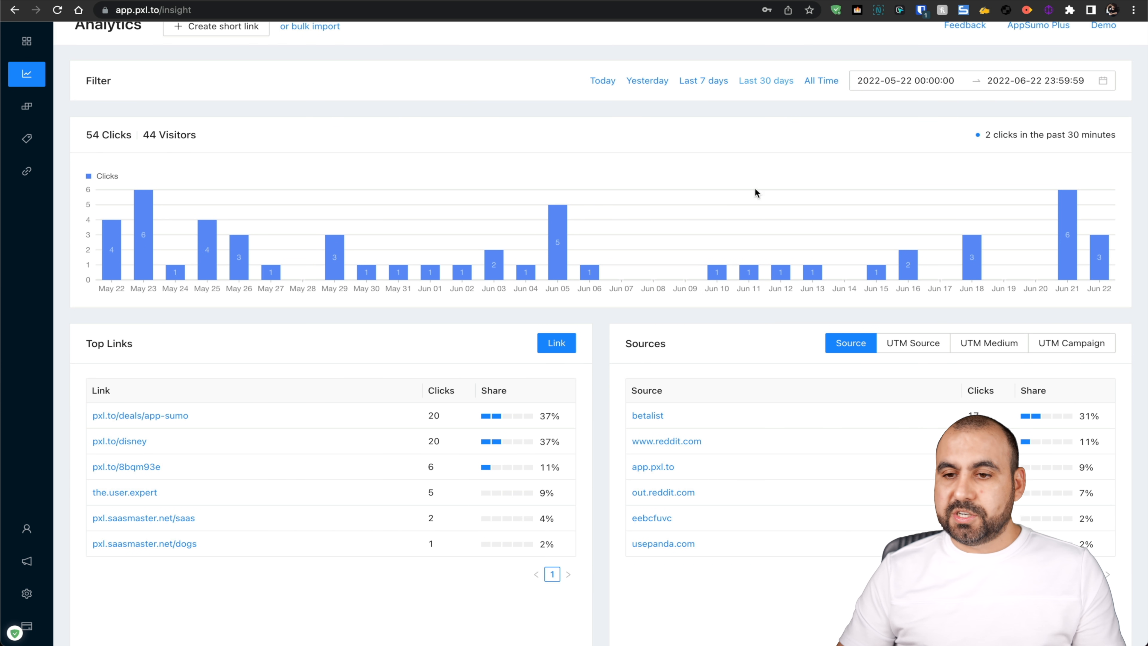
scroll("down", 3)
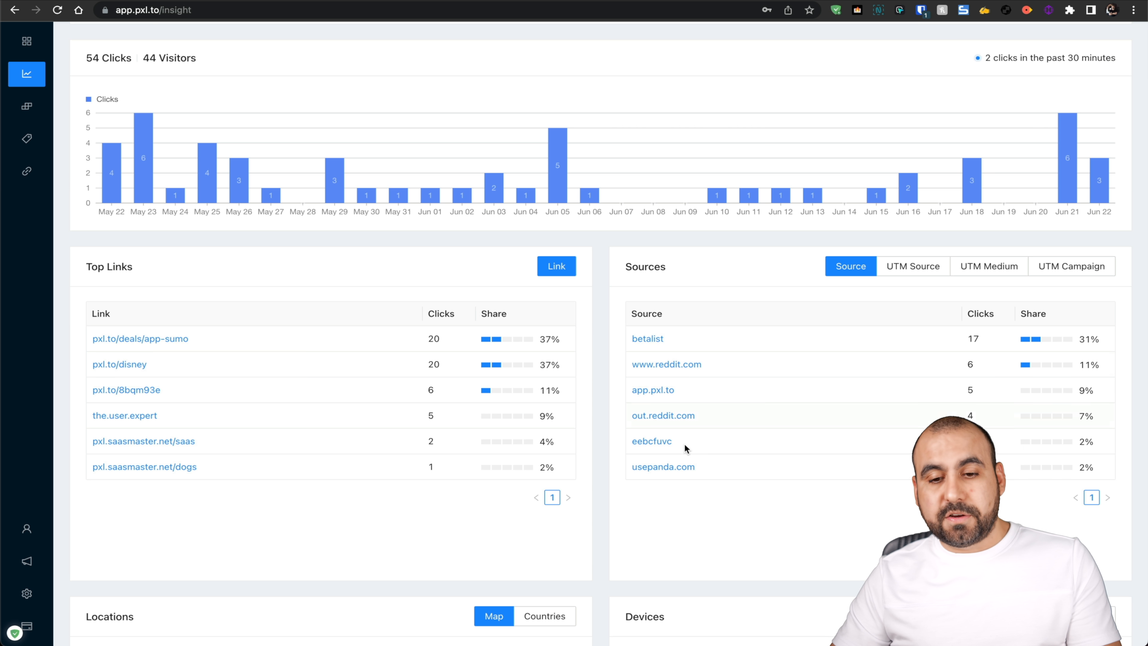
scroll("down", 3)
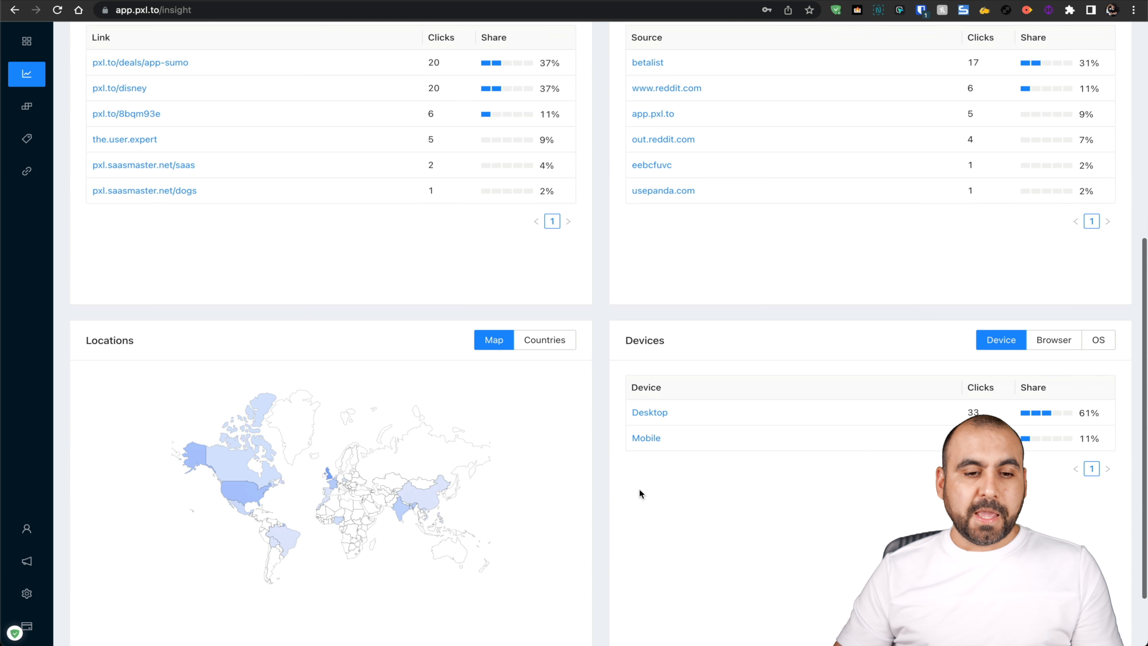
scroll("down", 3)
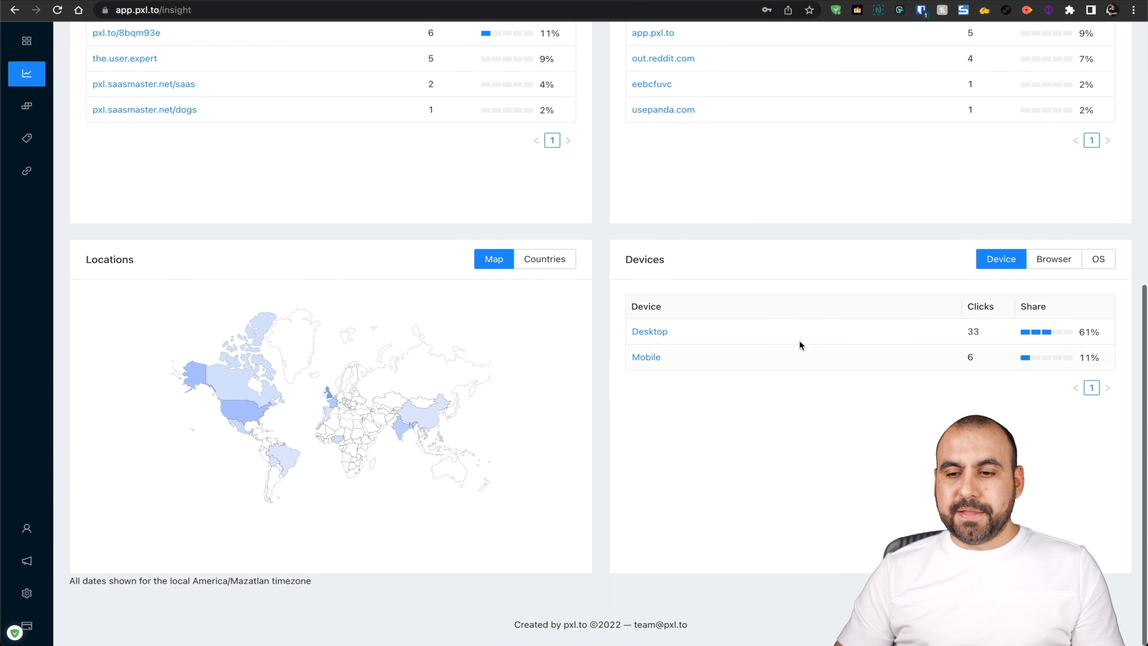
scroll("up", 3)
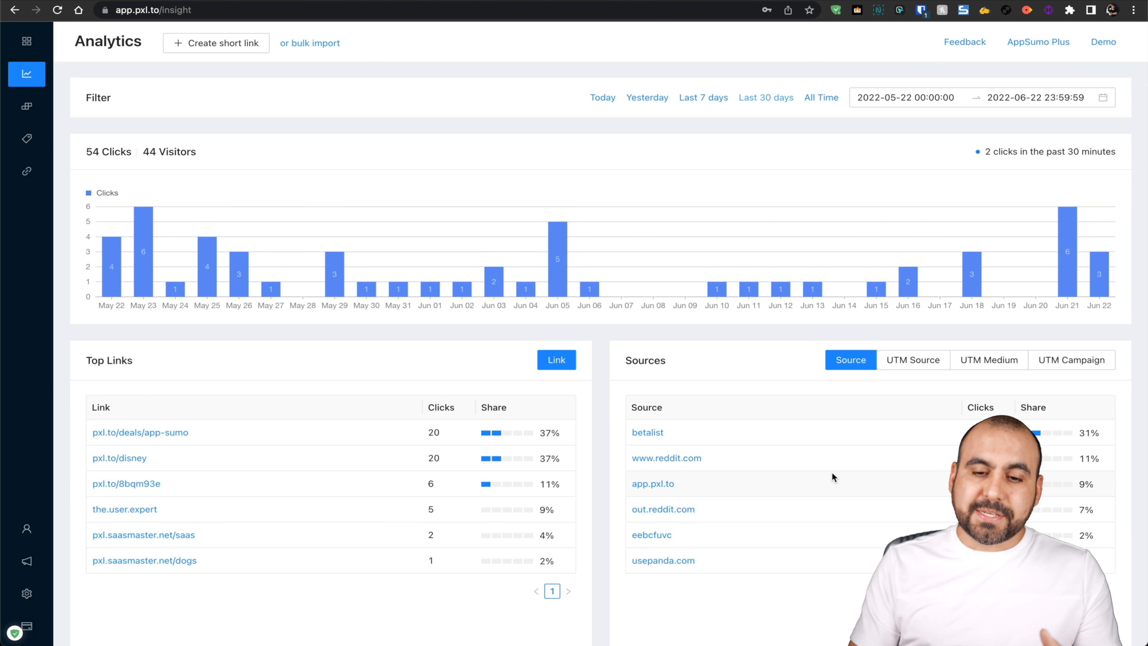
scroll("down", 3)
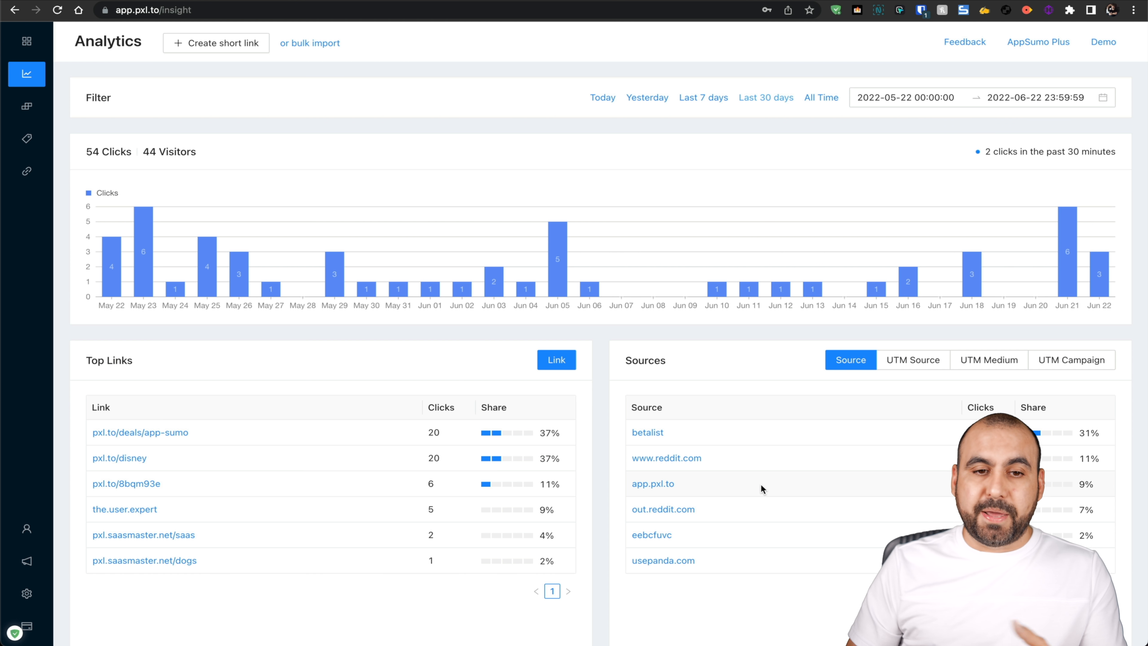
Step: Return to the Overview table with pxl.saasmaster.net/dogs listed first
left_click(27, 42)
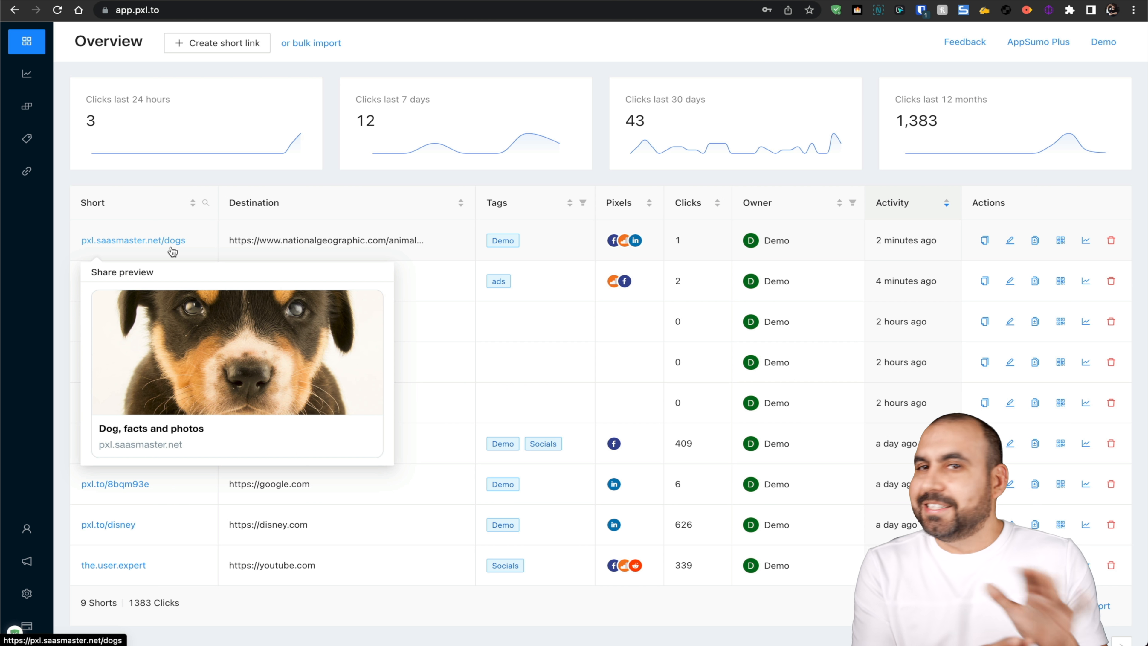
mouse_move(224, 252)
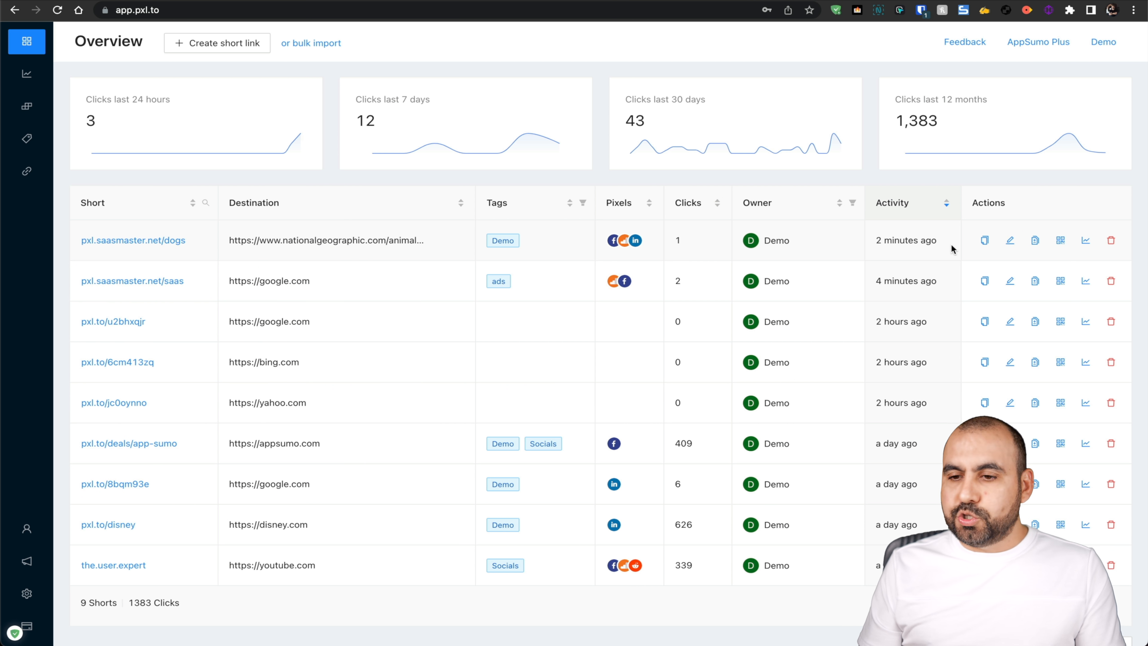
left_click(1010, 240)
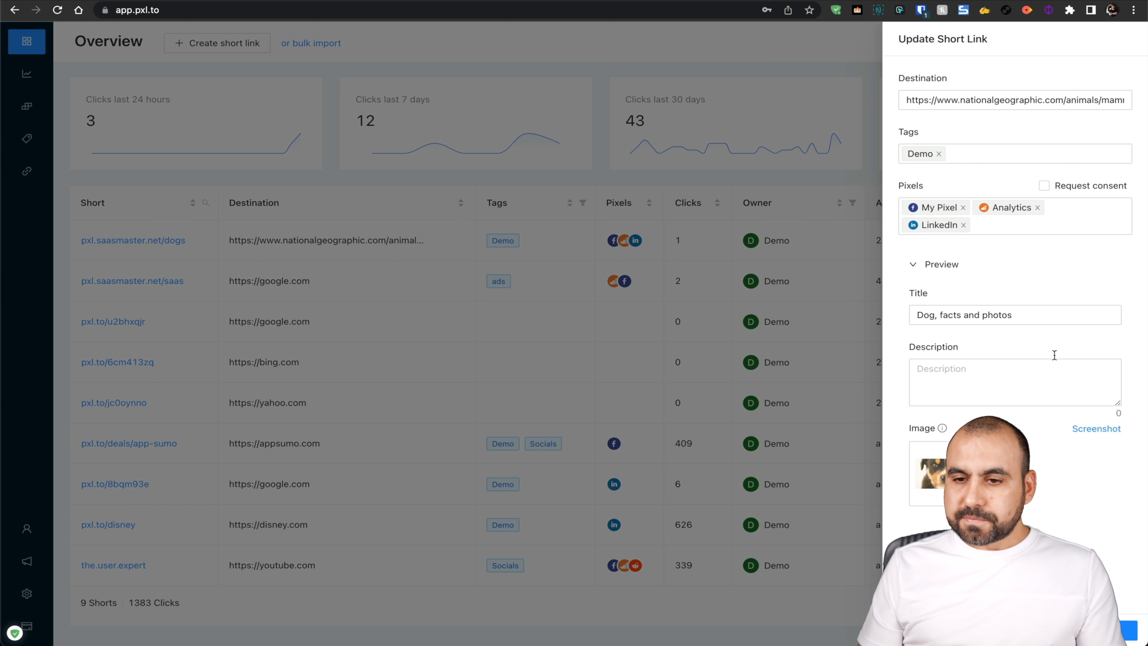
left_click(1014, 100)
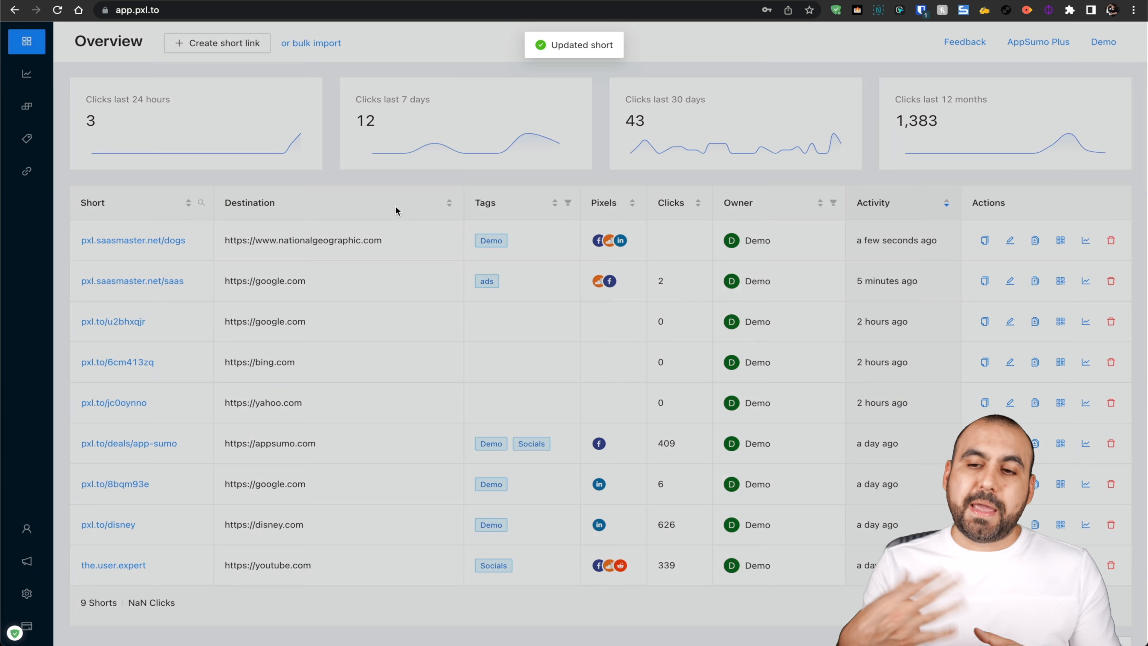
mouse_move(396, 212)
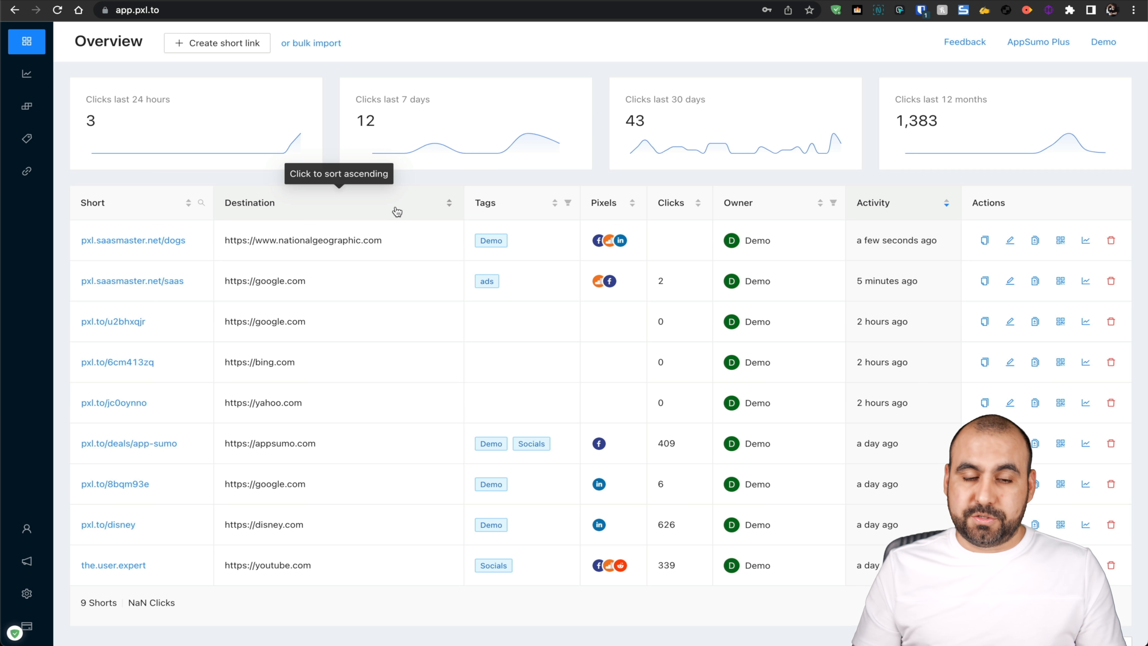
mouse_move(133, 241)
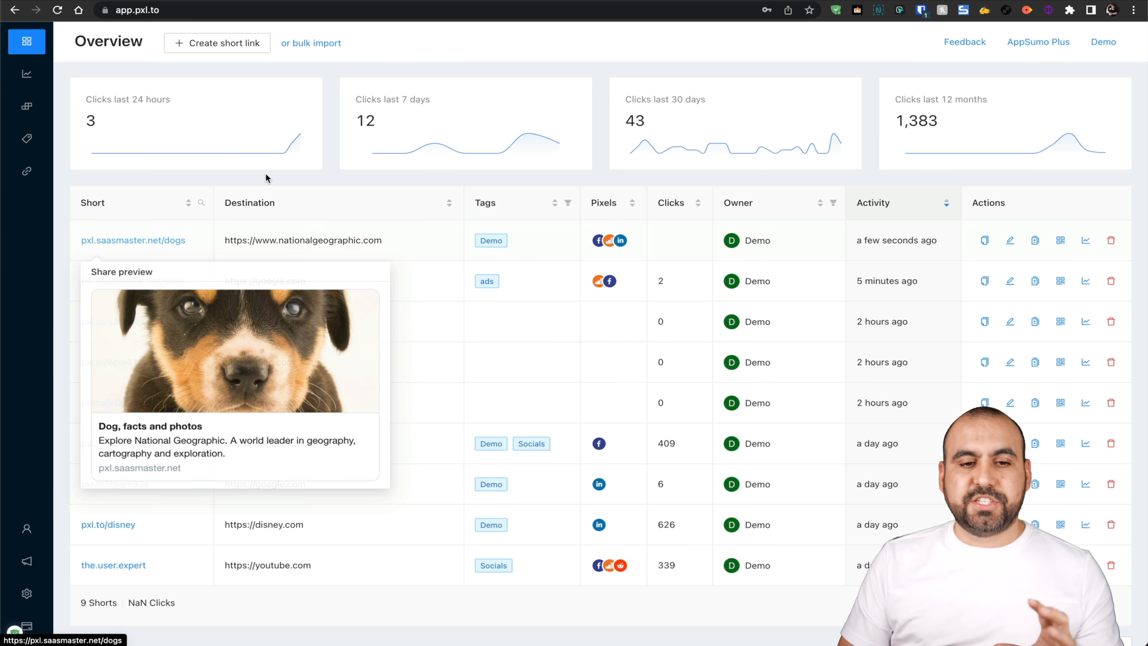
mouse_move(290, 182)
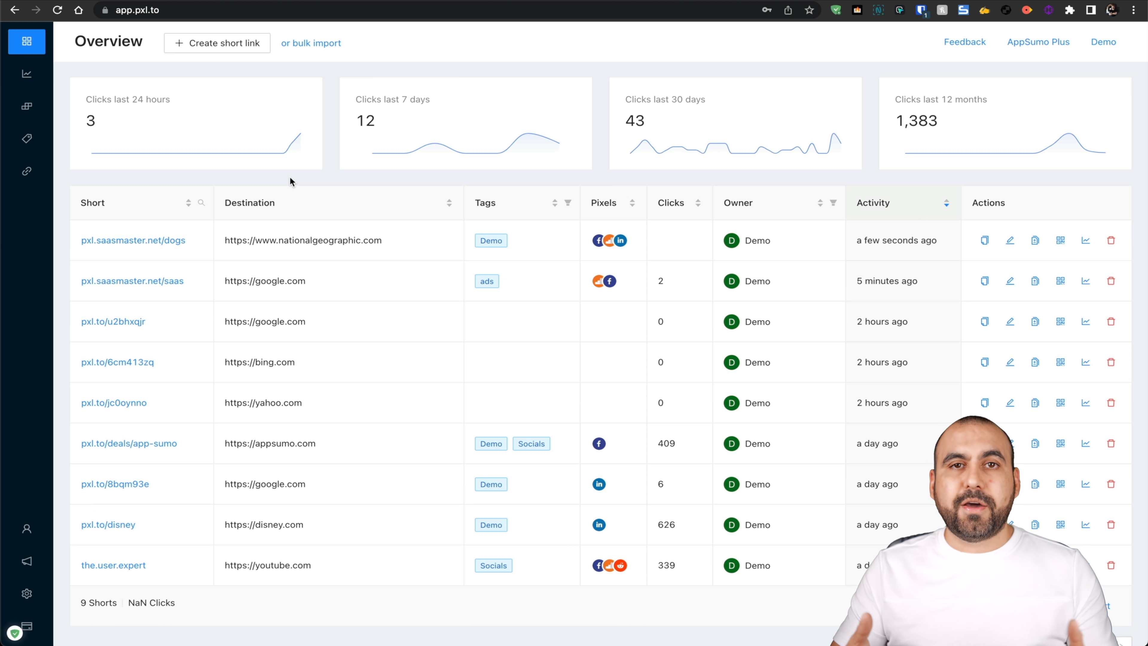